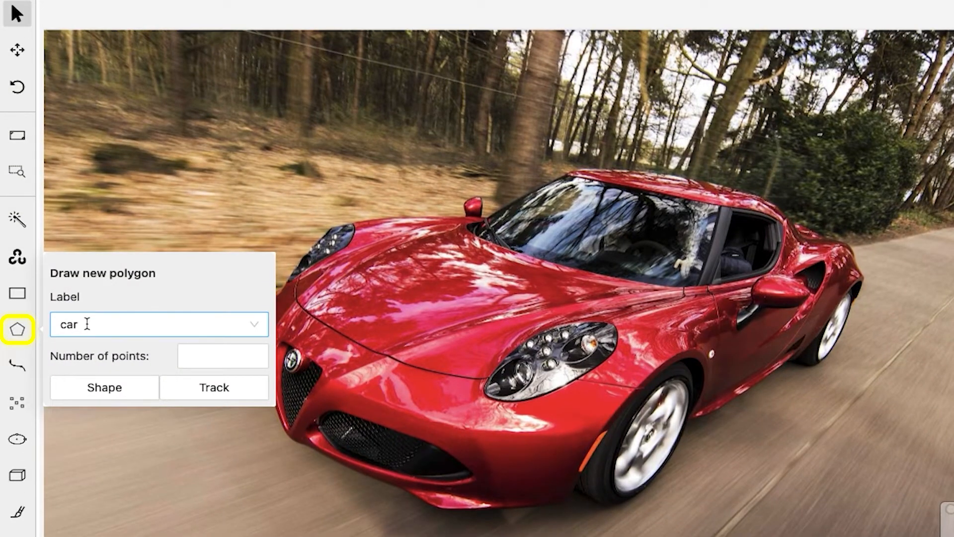
Start a new polygon shape labelled car
{"action": "left_click", "coordinate": [222, 356]}
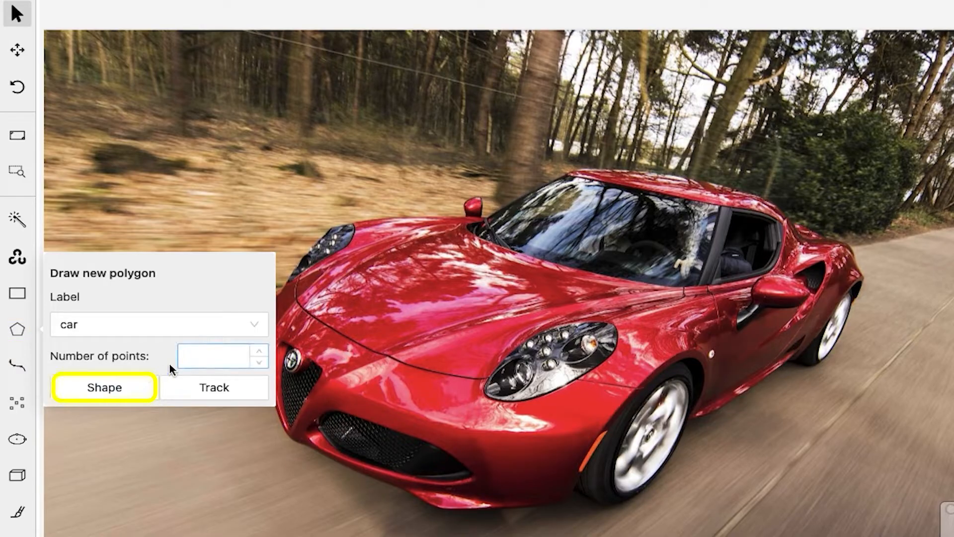
{"action": "left_click", "coordinate": [219, 355]}
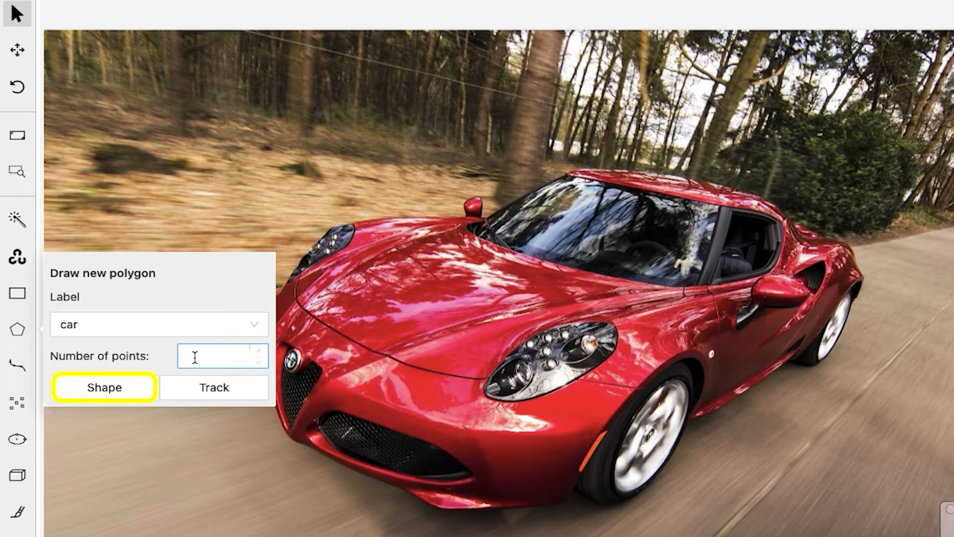
{"action": "left_click", "coordinate": [104, 388]}
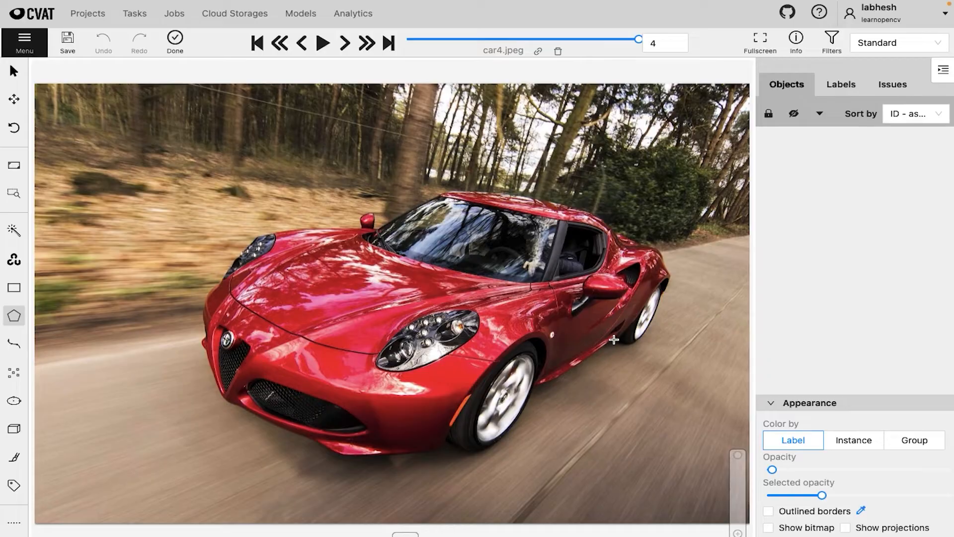
Place the first car outline point at the rear wheel, then zoom and pan toward the front
{"action": "left_click", "coordinate": [614, 339]}
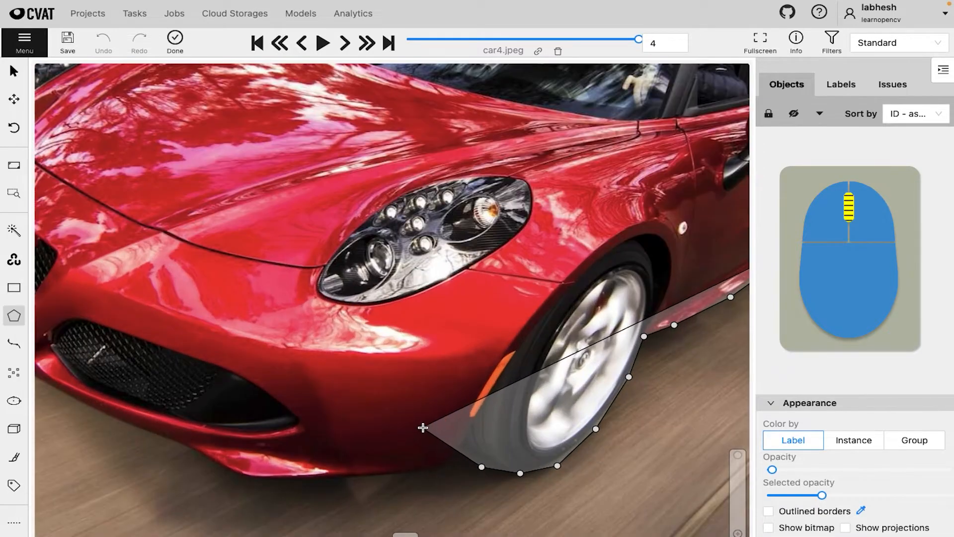
{"action": "scroll", "scroll_direction": "down", "scroll_amount": 3}
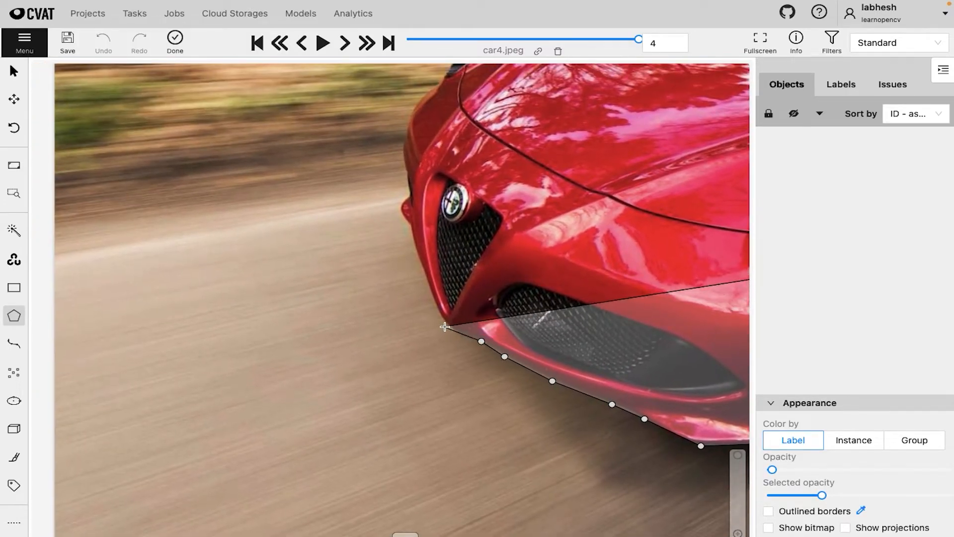
{"action": "left_click_drag", "start_coordinate": [444, 327], "coordinate": [409, 229]}
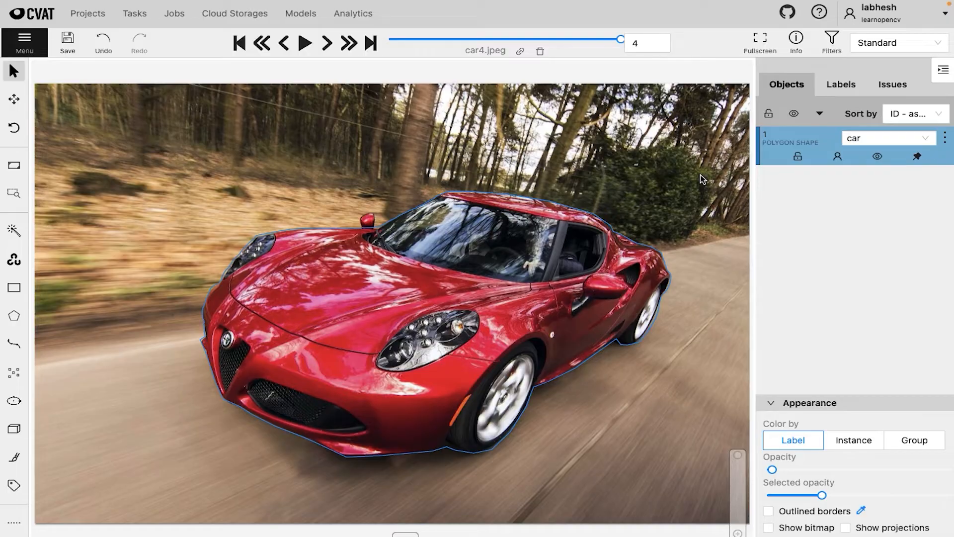
{"action": "mouse_move", "coordinate": [517, 201]}
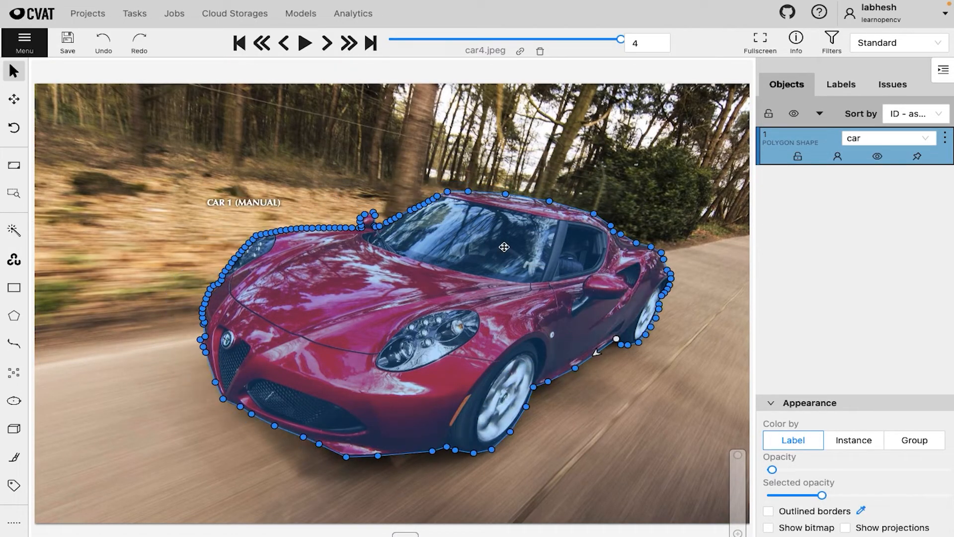
{"action": "mouse_move", "coordinate": [665, 279]}
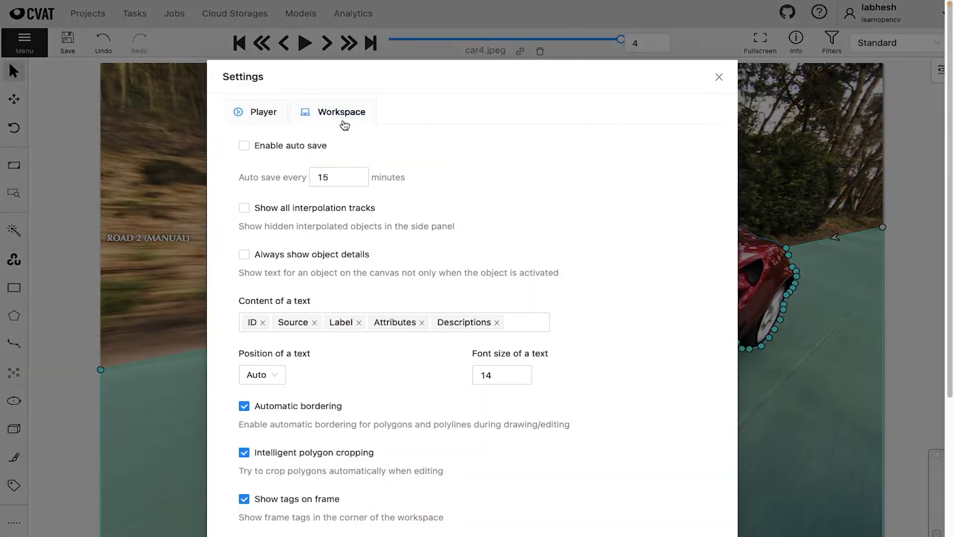
Check the settings and place a road polygon corner beyond the image's lower right
{"action": "scroll", "scroll_direction": "down", "scroll_amount": 3}
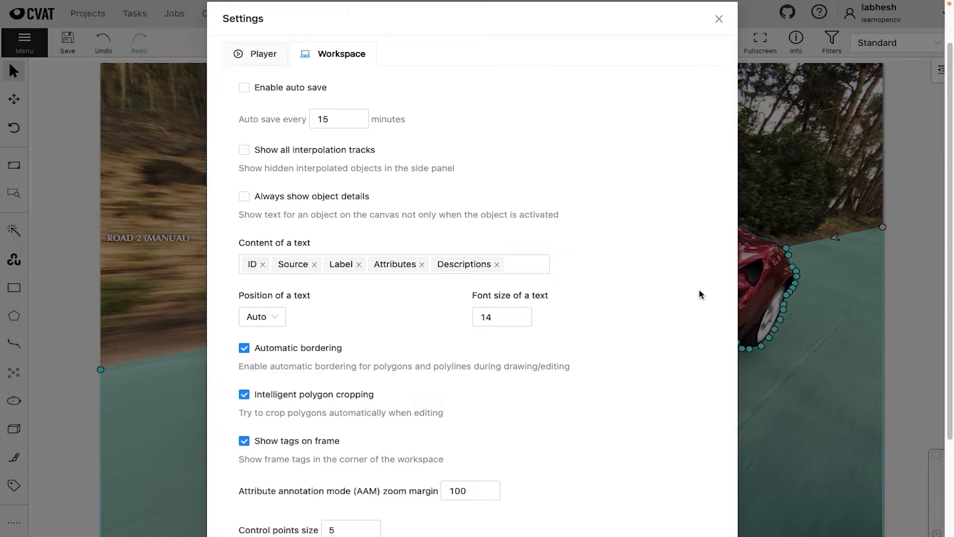
{"action": "left_click", "coordinate": [719, 19]}
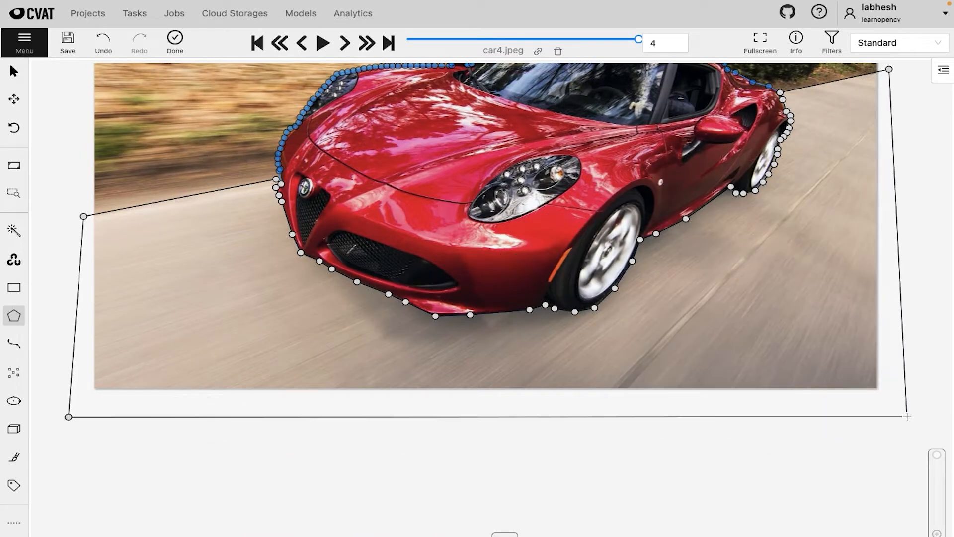
{"action": "left_click", "coordinate": [174, 43]}
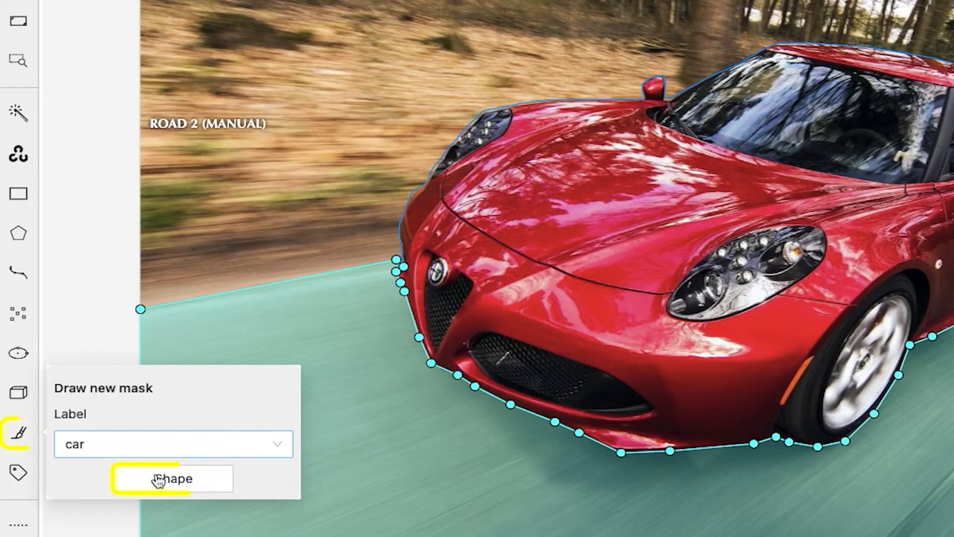
Paint a hollow ring mask labelled car over the upper-left trees and finish it
{"action": "left_click", "coordinate": [172, 478]}
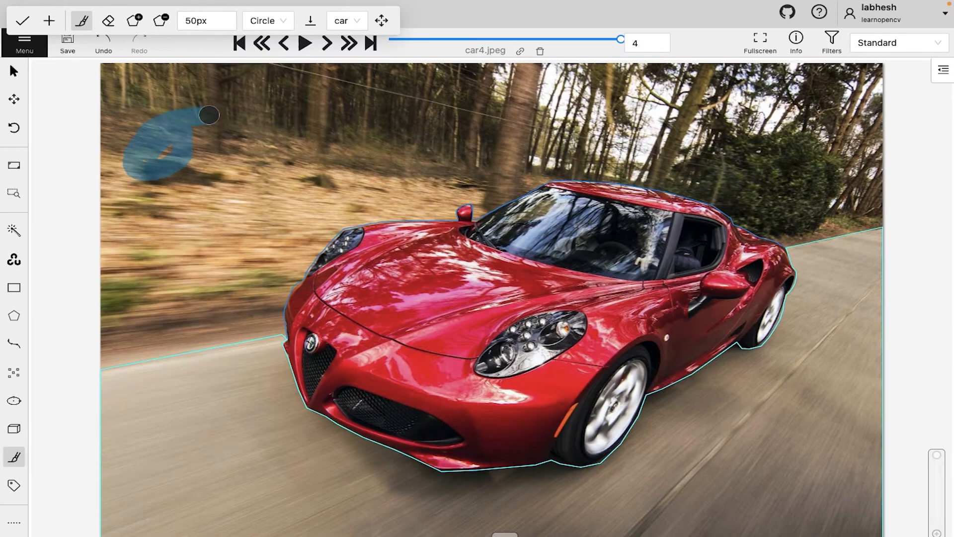
{"action": "left_click_drag", "start_coordinate": [209, 114], "coordinate": [140, 173]}
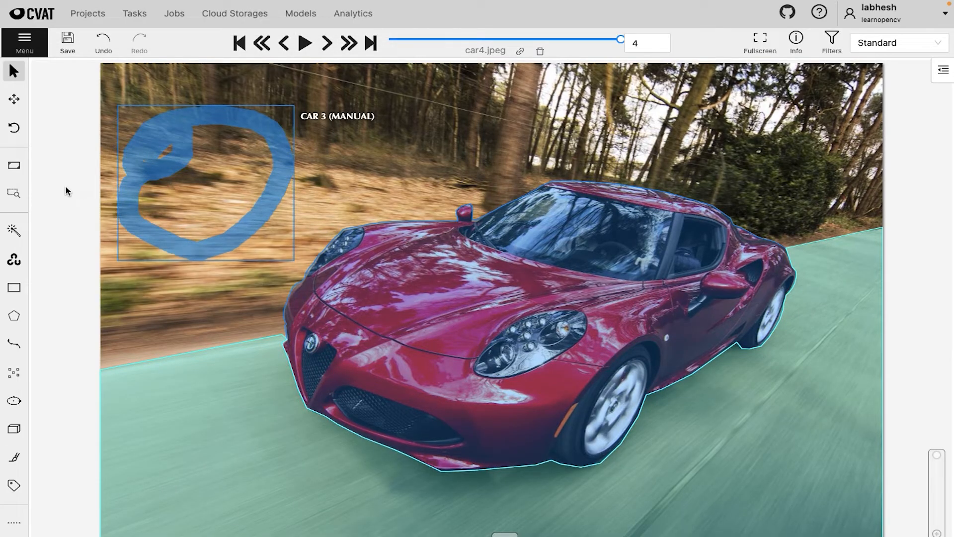
{"action": "left_click", "coordinate": [67, 43]}
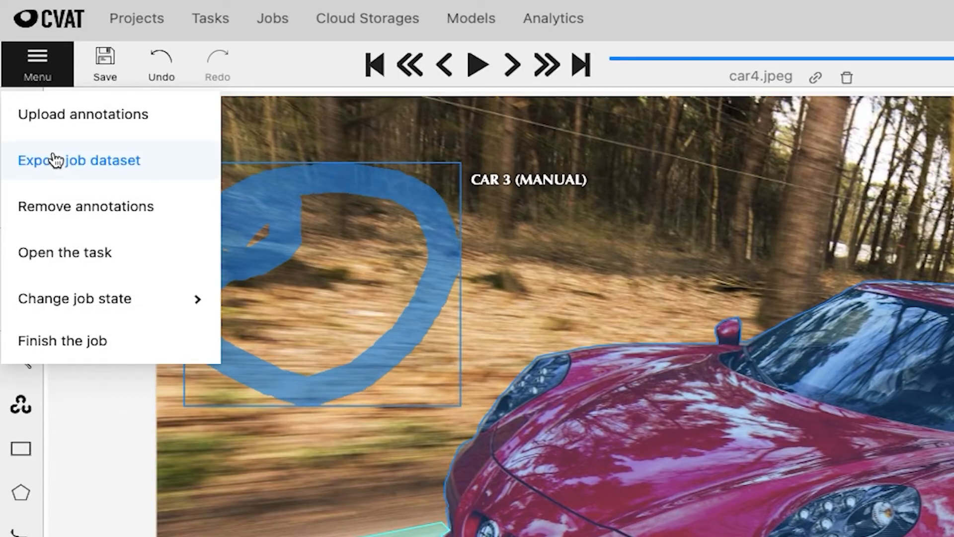
Export the job dataset in COCO format
{"action": "left_click", "coordinate": [78, 160]}
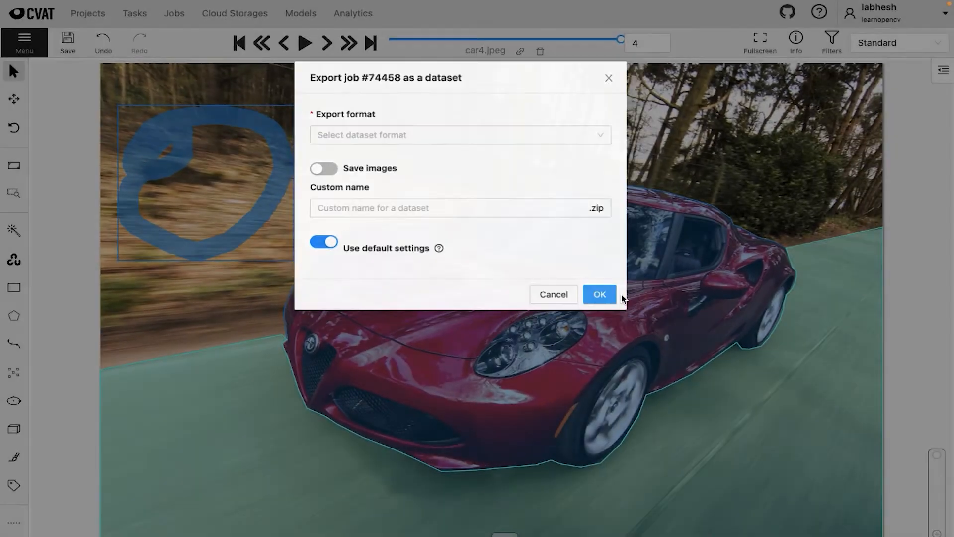
{"action": "left_click", "coordinate": [599, 294]}
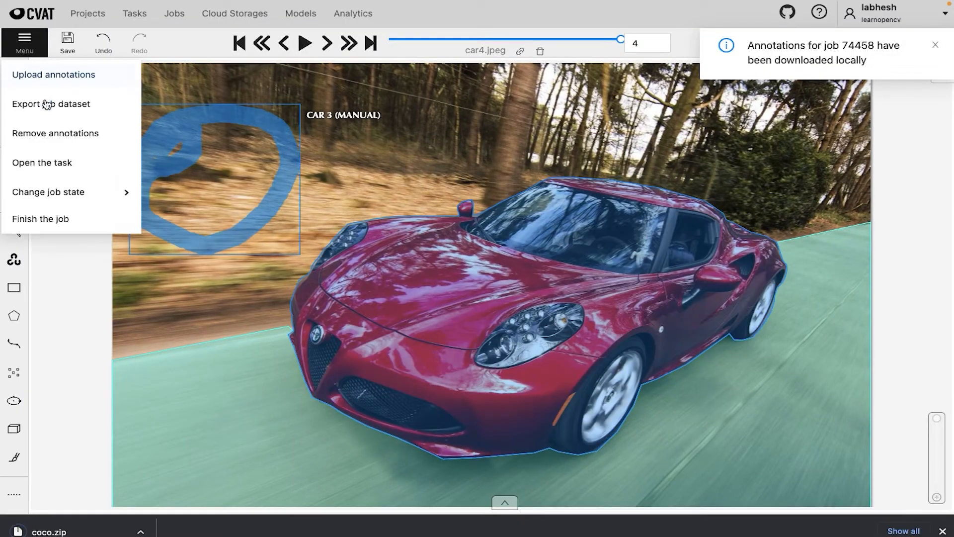
Export the job again as Segmentation mask 1.1 named seg_mask
{"action": "left_click", "coordinate": [51, 103]}
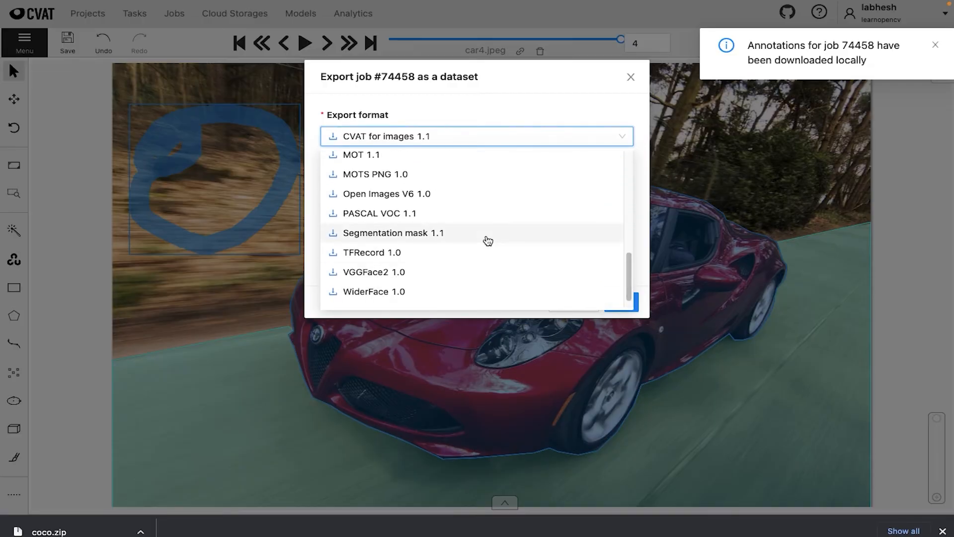
{"action": "left_click", "coordinate": [393, 233]}
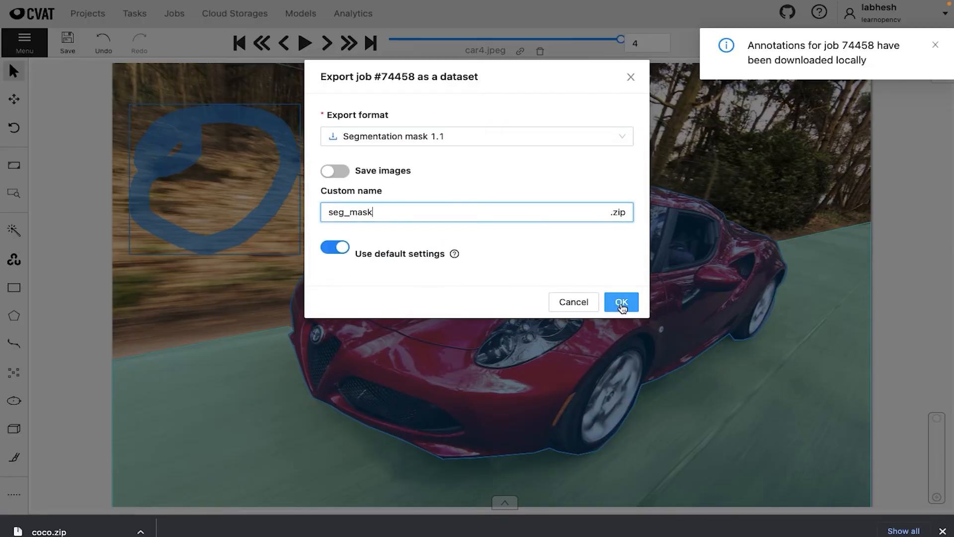
{"action": "left_click", "coordinate": [620, 301]}
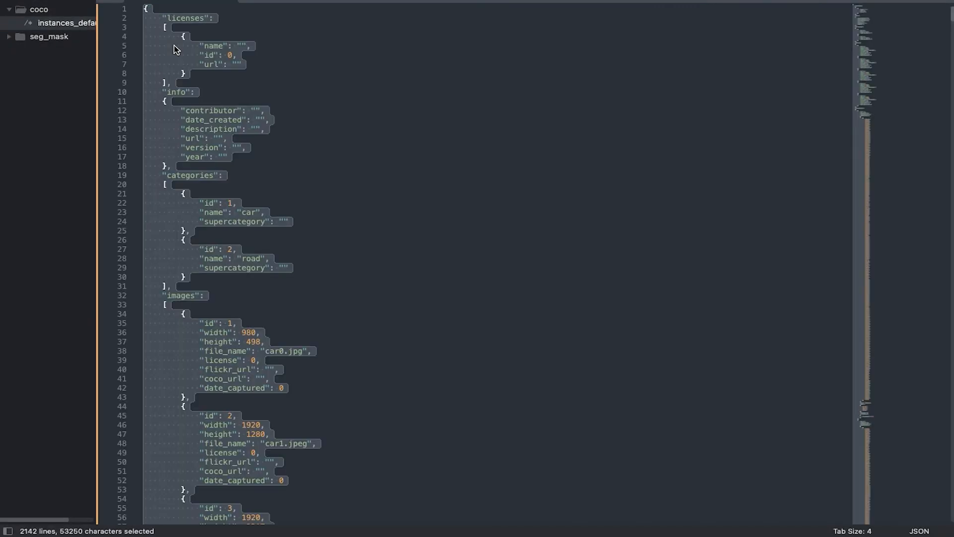
{"action": "scroll", "scroll_direction": "down", "scroll_amount": 3}
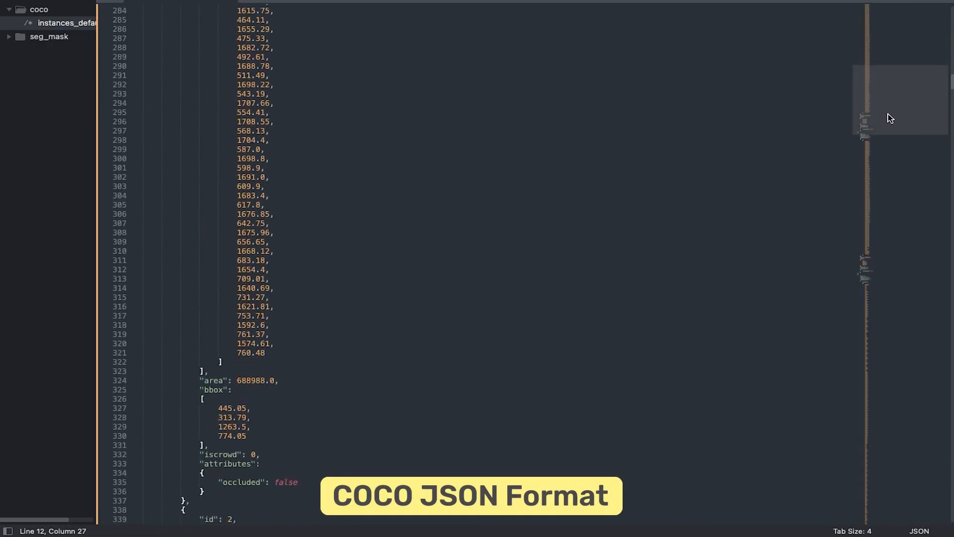
{"action": "scroll", "scroll_direction": "down", "scroll_amount": 3}
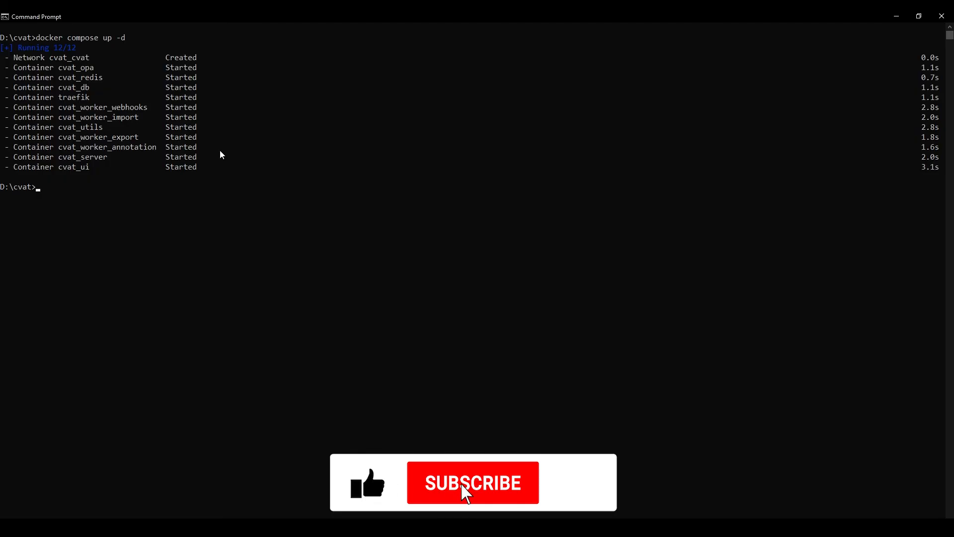
Enter 'docker exec -it cvat_ser' to target the CVAT server container
{"action": "type", "text": "docker exec -it"}
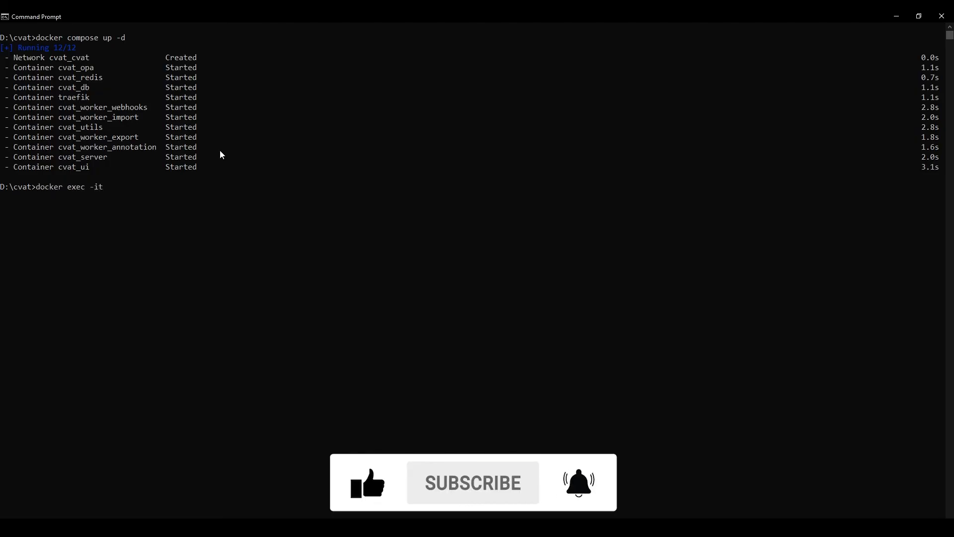
{"action": "type", "text": "cvat_ser"}
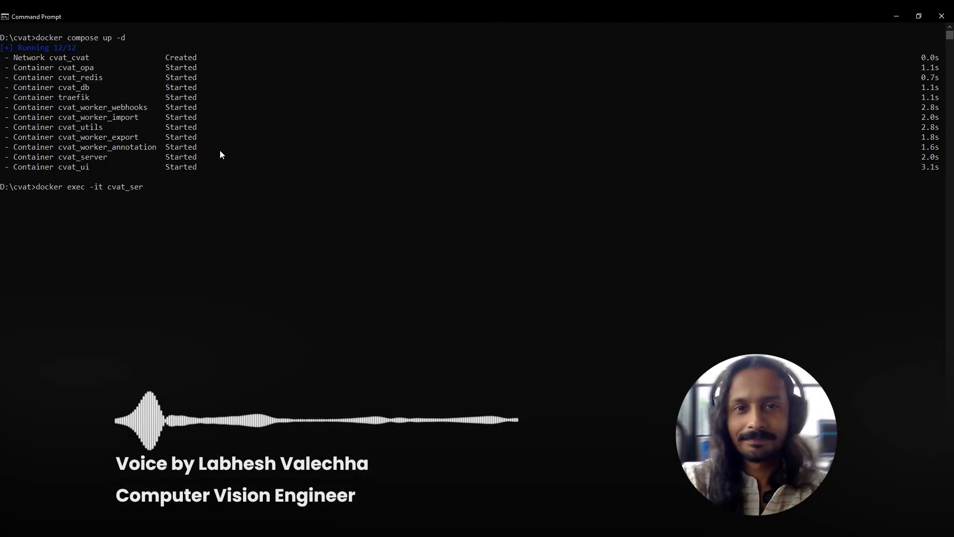